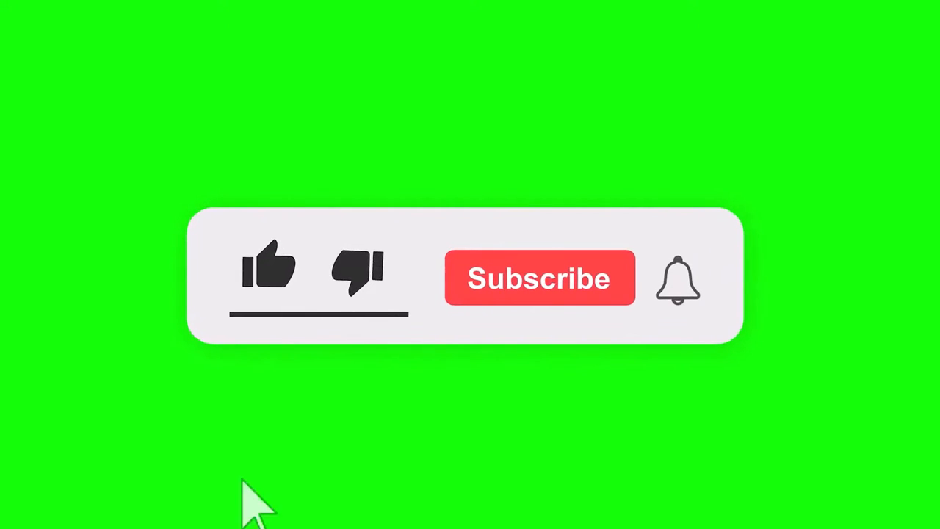
- Go from the Chrome New Tab page to the YouTube home feed
{"action": "left_click", "coordinate": [274, 272]}
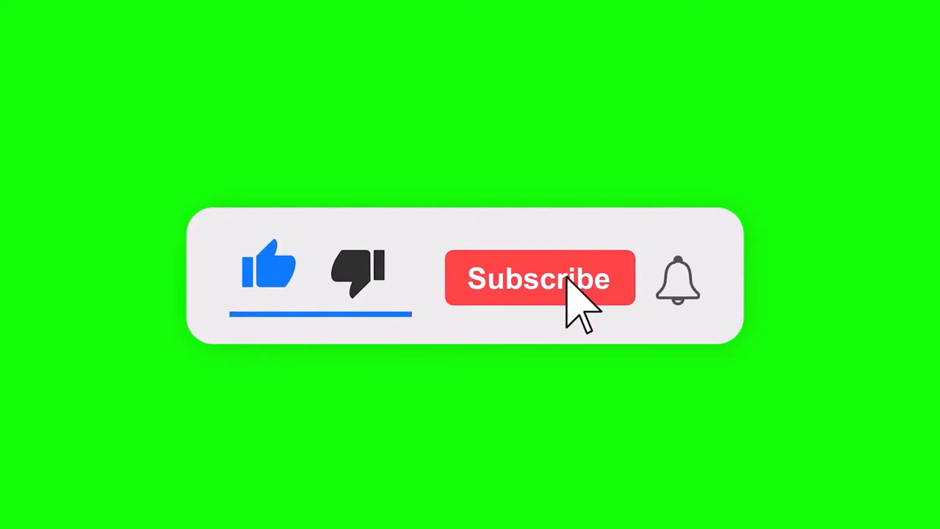
{"action": "left_click", "coordinate": [561, 288]}
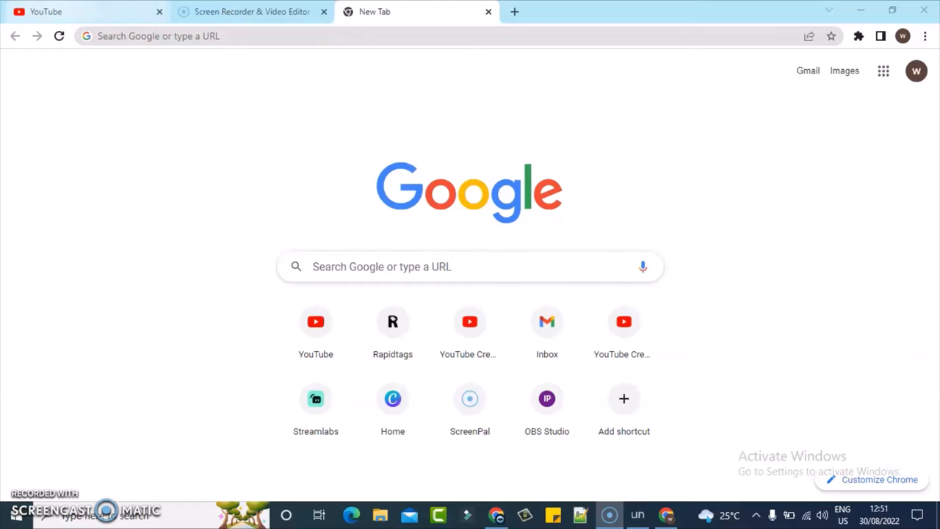
{"action": "left_click", "coordinate": [74, 11]}
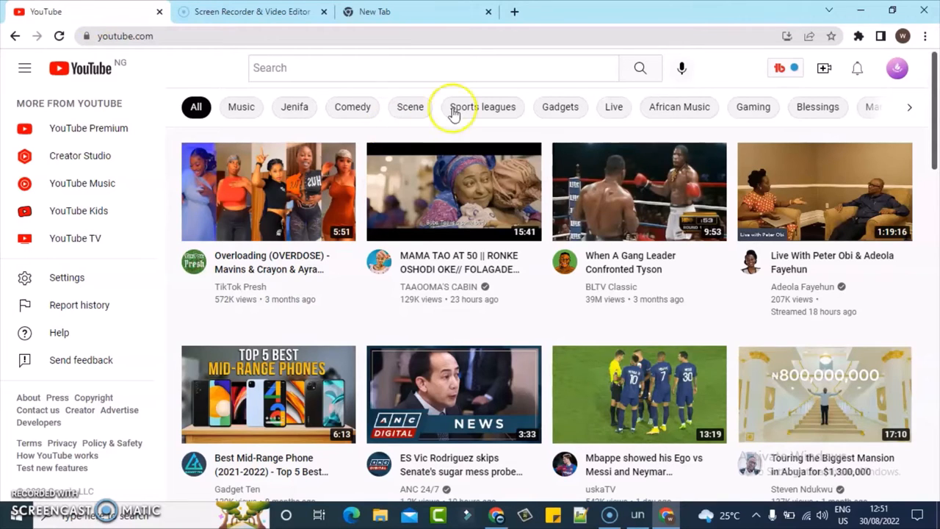
{"action": "mouse_move", "coordinate": [894, 67]}
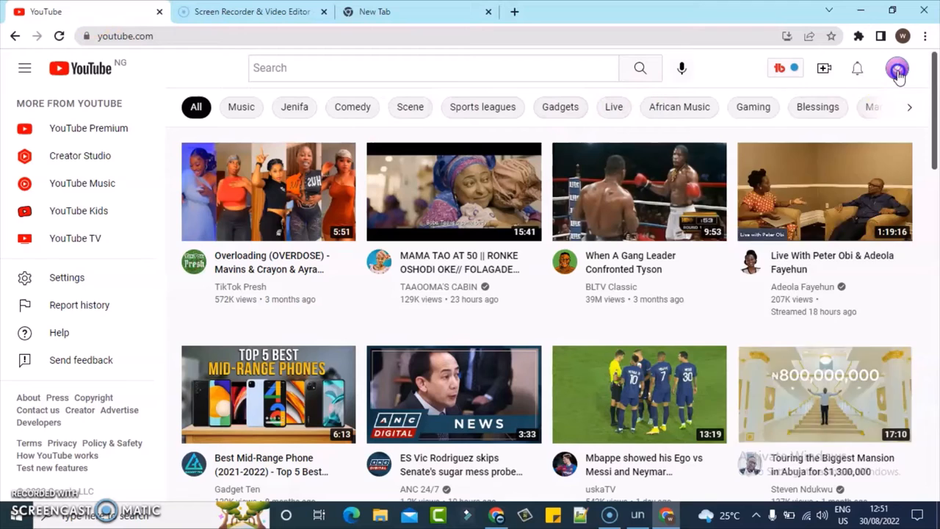
{"action": "left_click", "coordinate": [897, 68]}
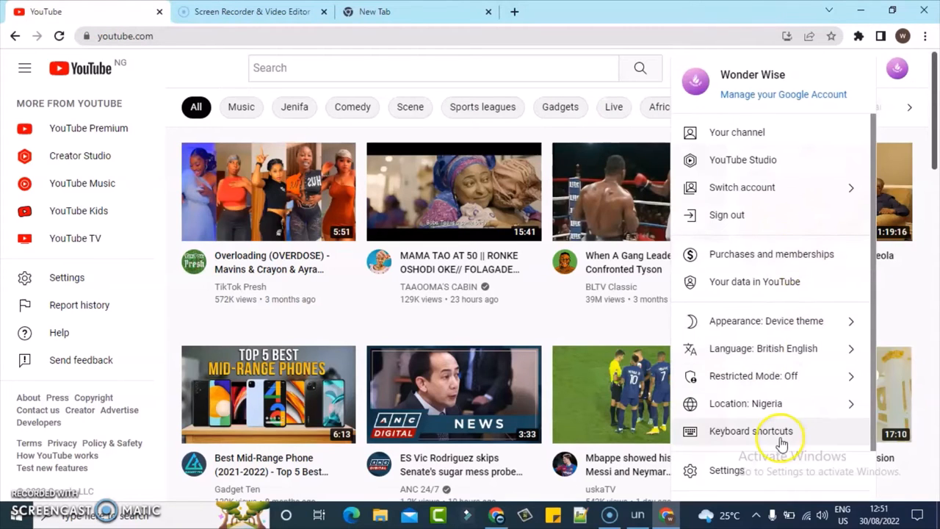
{"action": "mouse_move", "coordinate": [741, 411]}
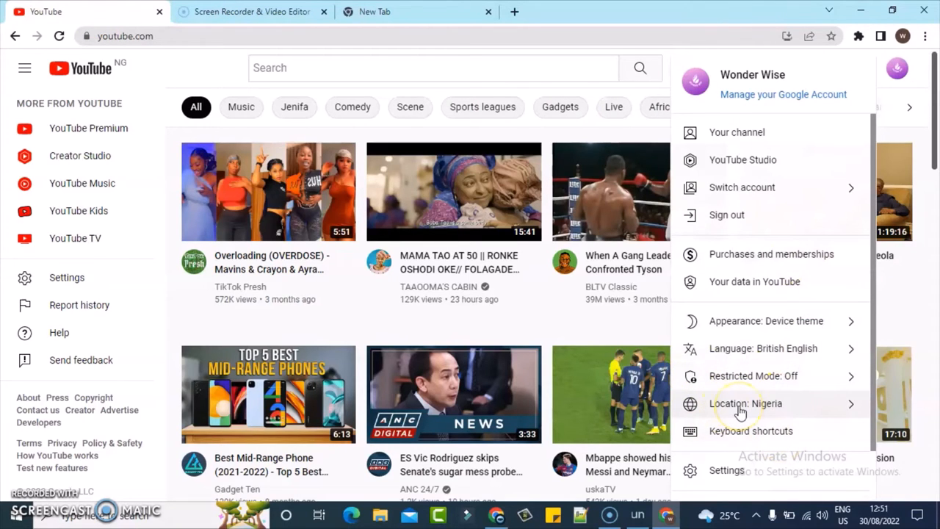
{"action": "mouse_move", "coordinate": [661, 139]}
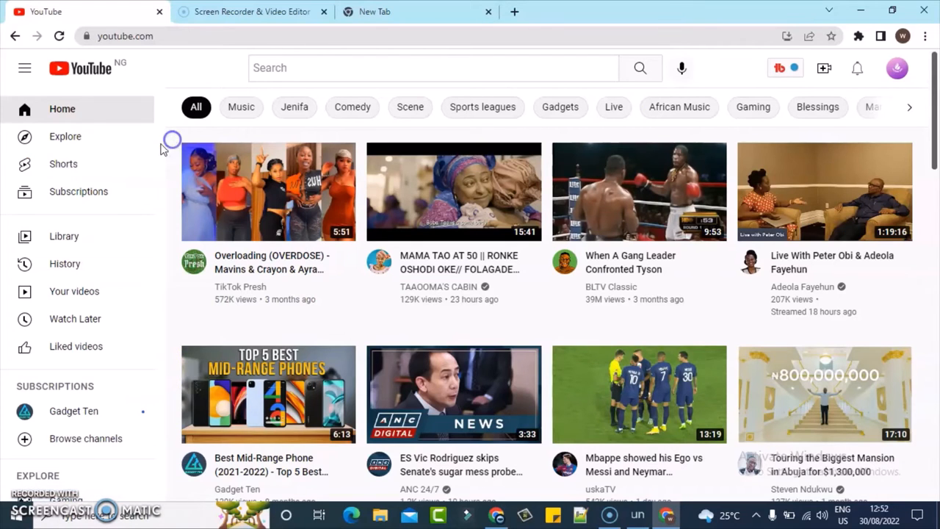
- Reach the Trending feed from the Explore page's Trending card
{"action": "left_click", "coordinate": [64, 137]}
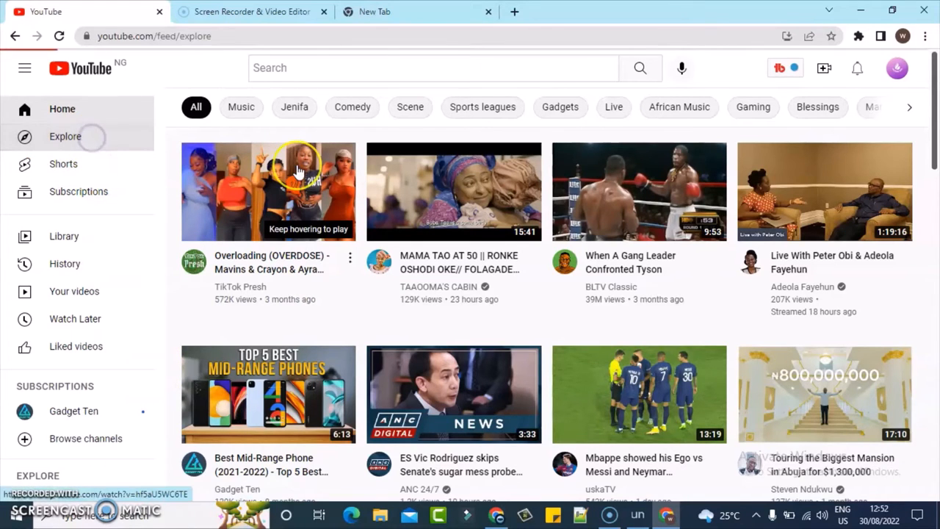
{"action": "left_click", "coordinate": [65, 135]}
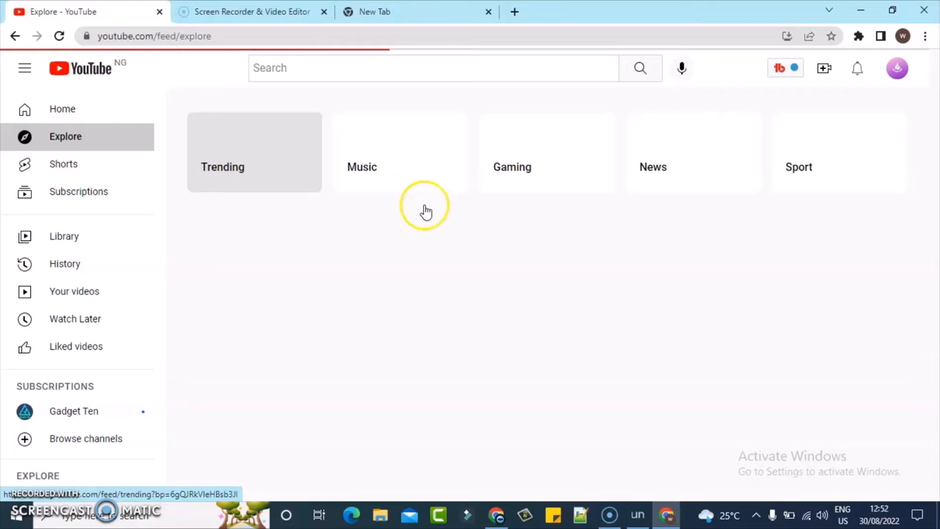
{"action": "mouse_move", "coordinate": [277, 154]}
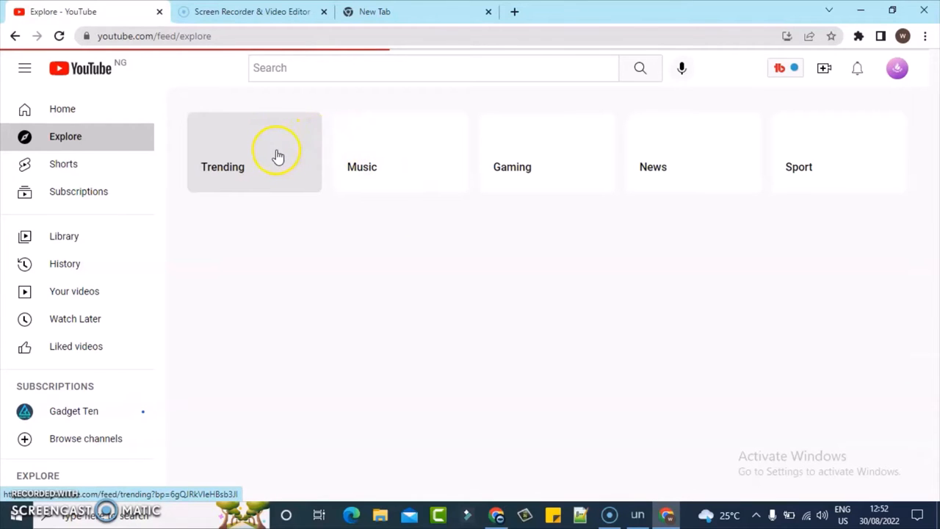
{"action": "left_click", "coordinate": [267, 151]}
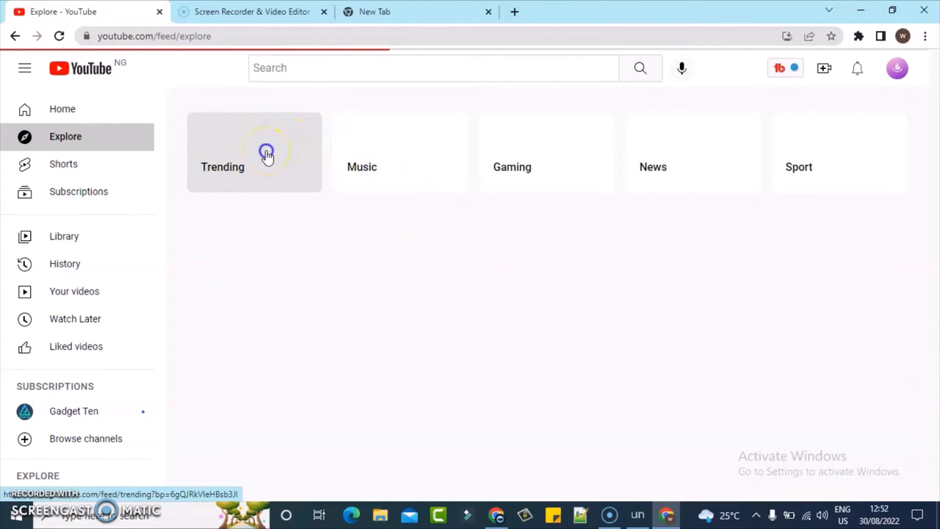
{"action": "left_click", "coordinate": [267, 153]}
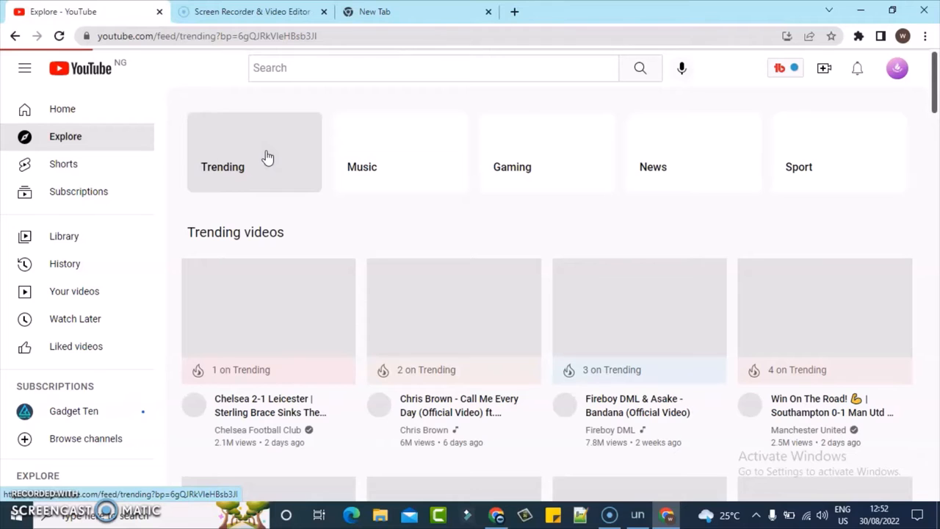
{"action": "left_click", "coordinate": [267, 156]}
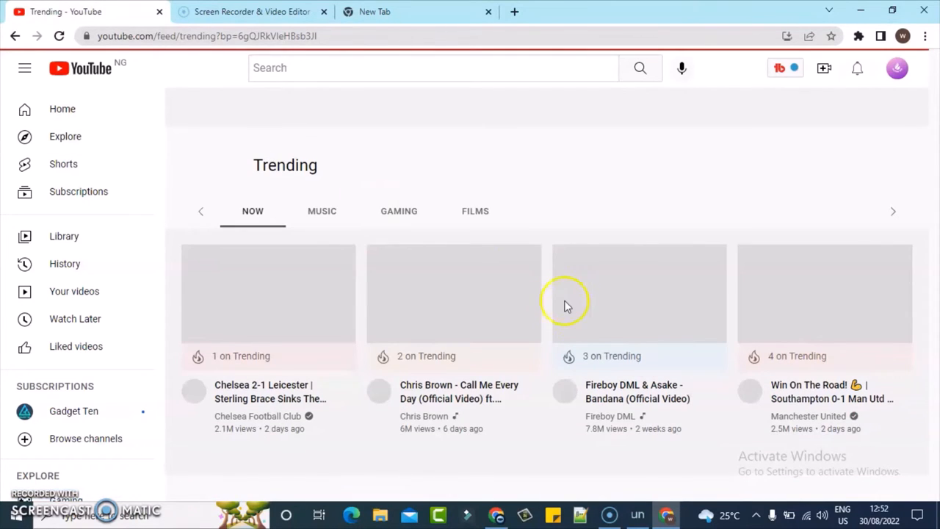
{"action": "mouse_move", "coordinate": [542, 404]}
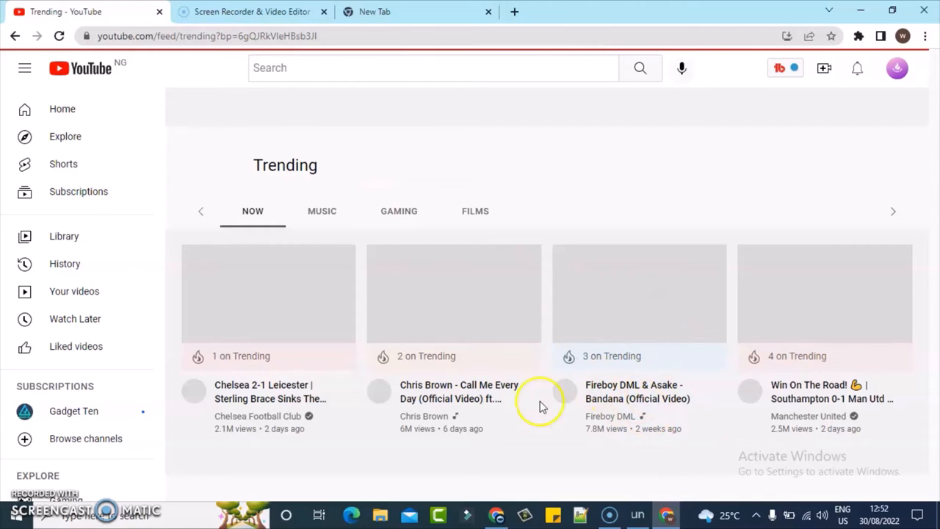
{"action": "mouse_move", "coordinate": [614, 370]}
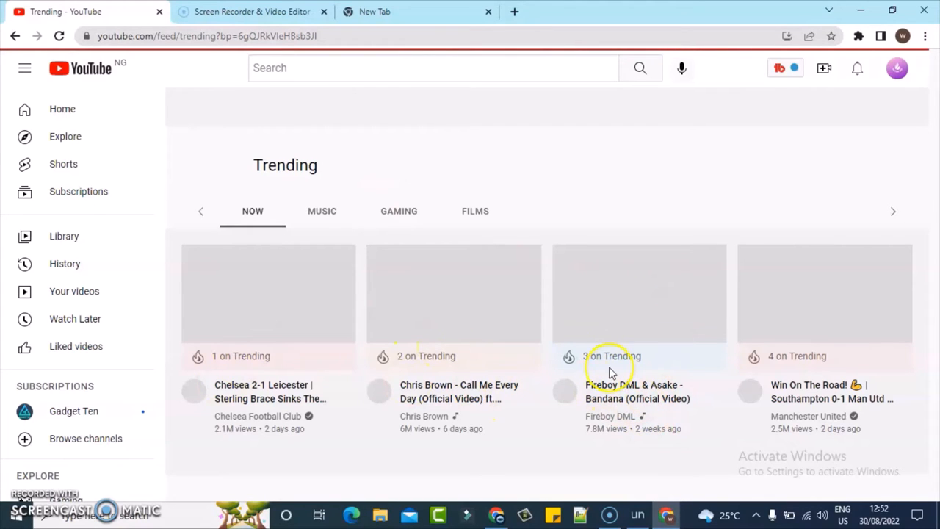
{"action": "mouse_move", "coordinate": [458, 400]}
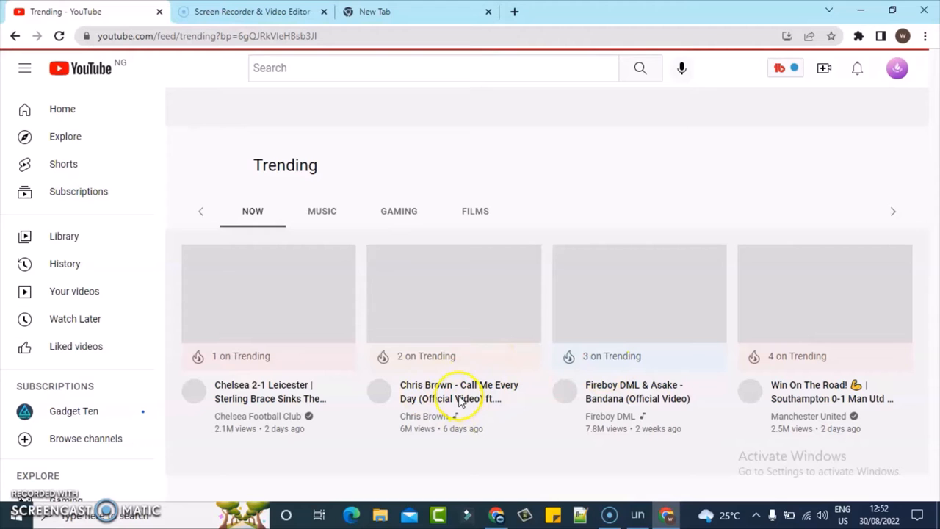
- Browse further down the Nigerian Trending video list
{"action": "scroll", "scroll_direction": "down", "scroll_amount": 3}
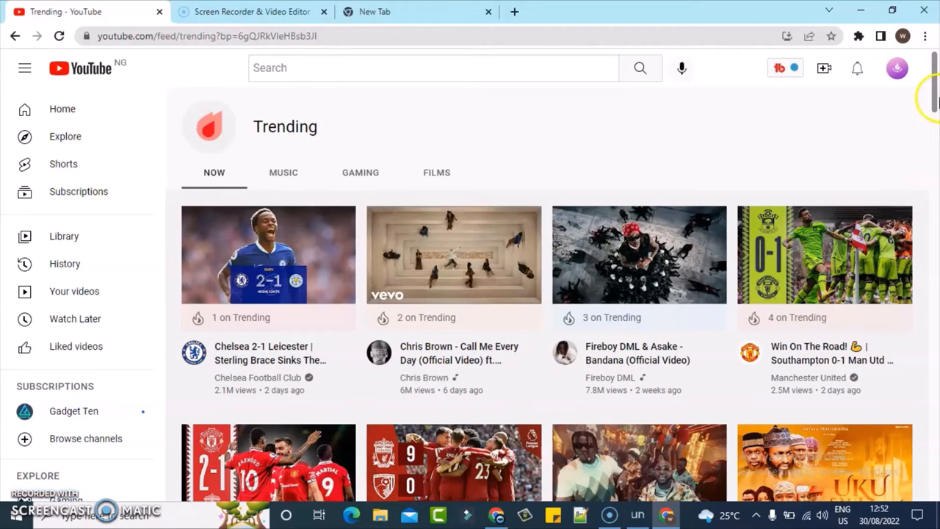
{"action": "scroll", "scroll_direction": "down", "scroll_amount": 3}
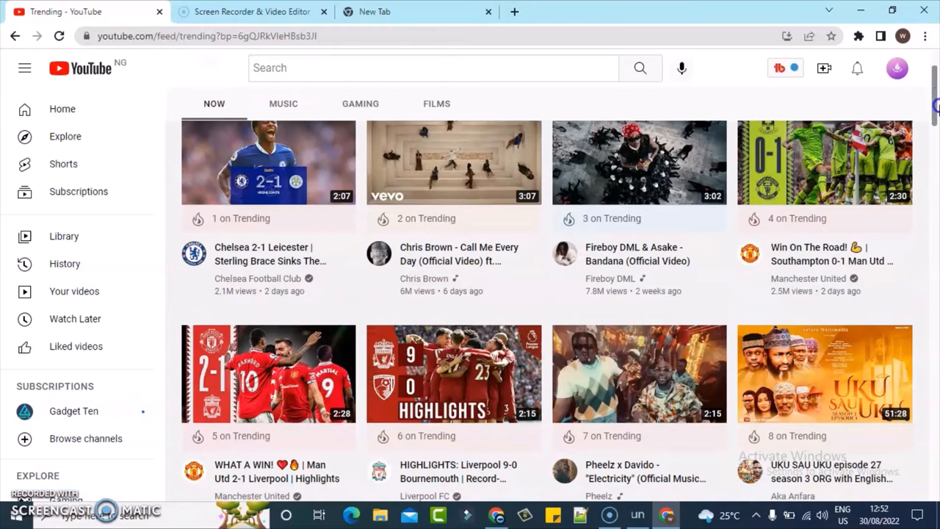
{"action": "scroll", "scroll_direction": "down", "scroll_amount": 3}
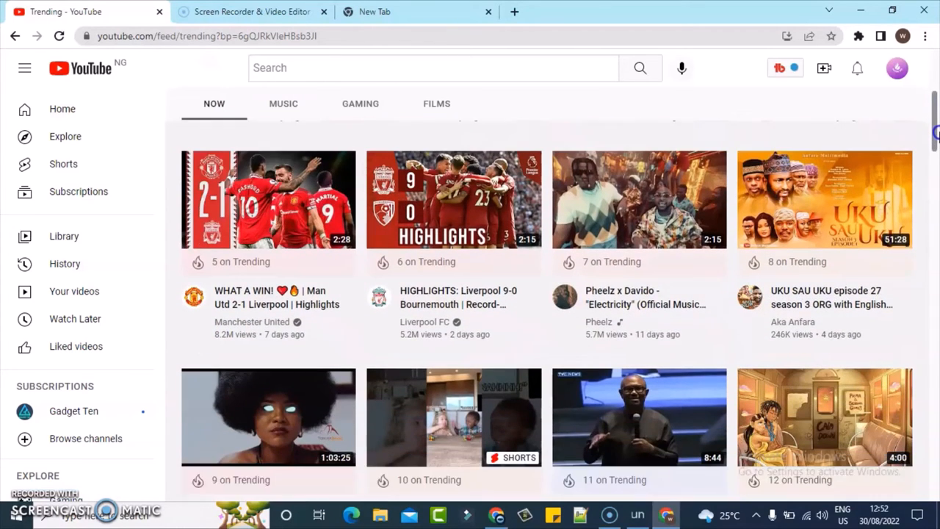
{"action": "scroll", "scroll_direction": "down", "scroll_amount": 3}
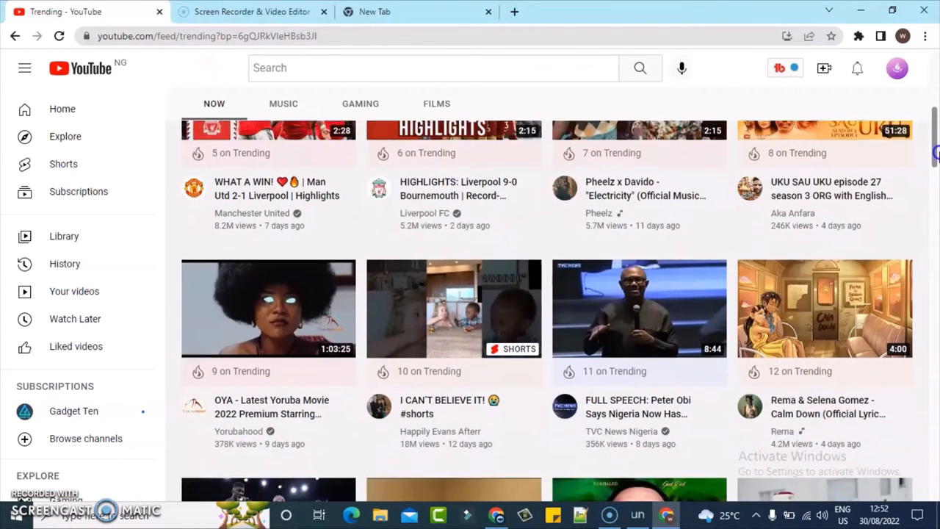
{"action": "scroll", "scroll_direction": "down", "scroll_amount": 3}
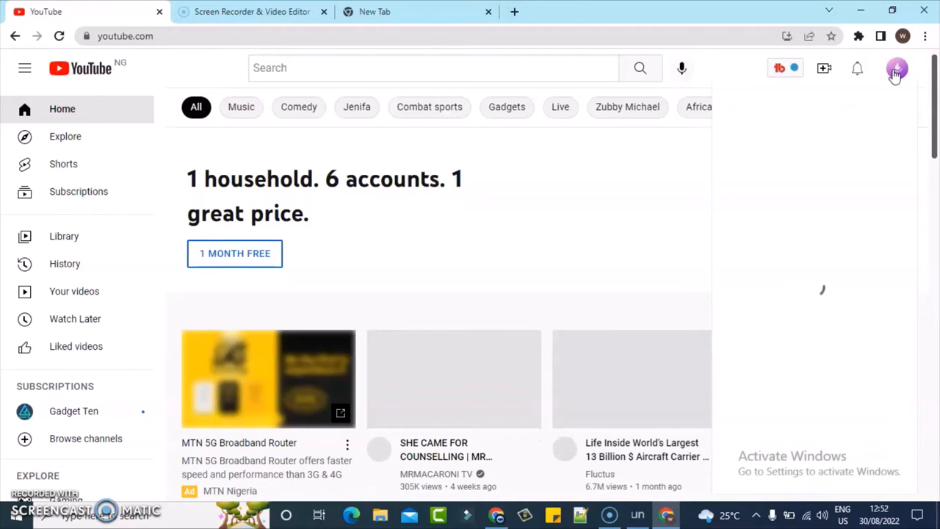
- Bring up the country list via the profile menu's Location: Nigeria entry
{"action": "left_click", "coordinate": [896, 67]}
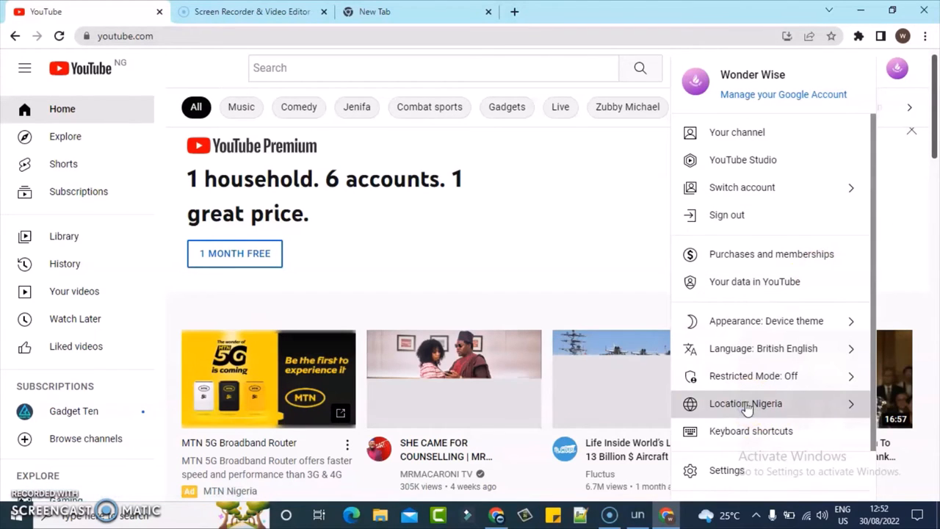
{"action": "left_click", "coordinate": [746, 402]}
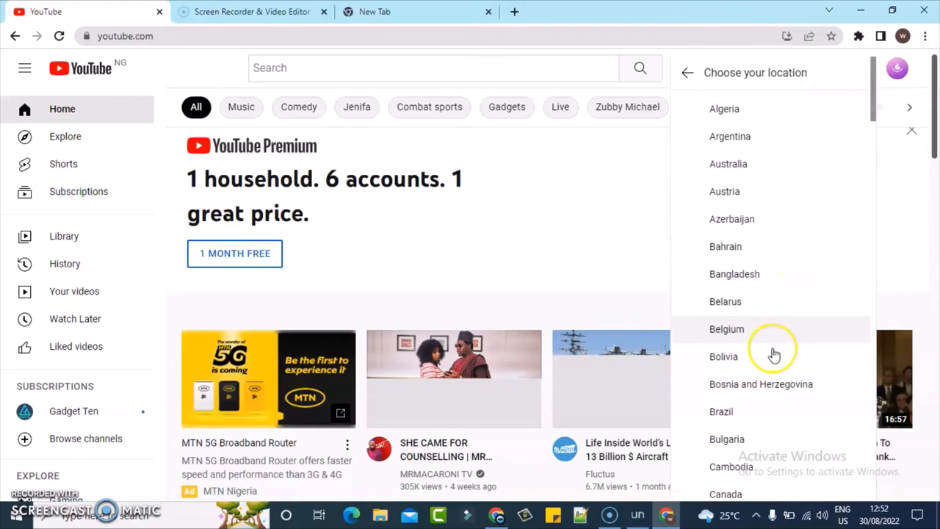
{"action": "mouse_move", "coordinate": [874, 100]}
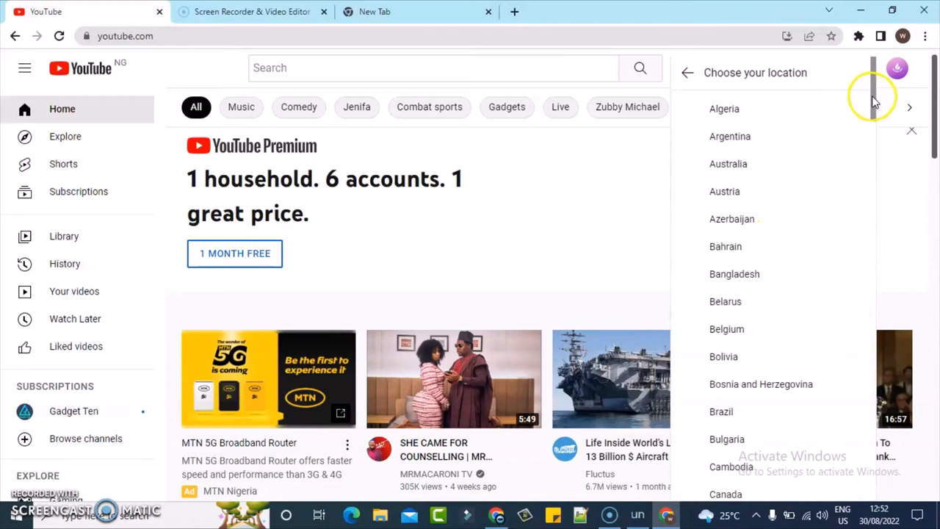
- Choose United States from the Location list so the home page reloads
{"action": "scroll", "scroll_direction": "down", "scroll_amount": 3}
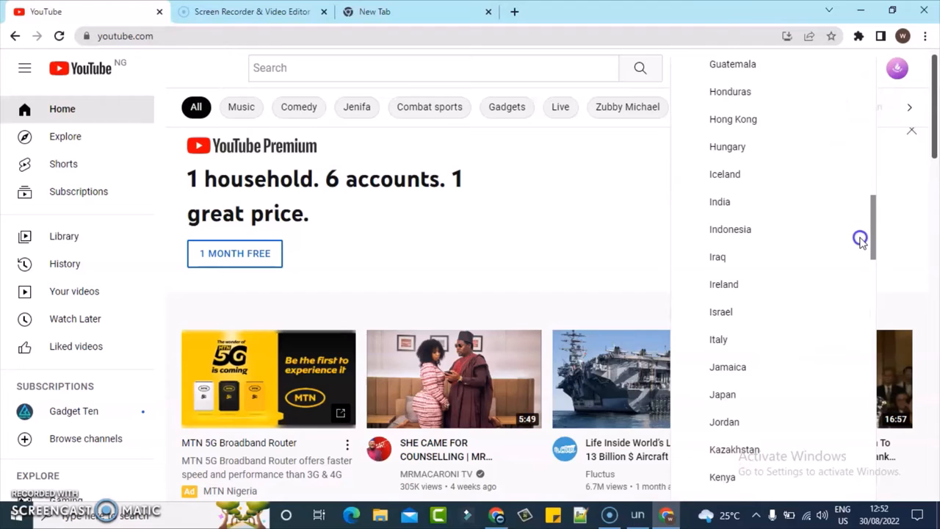
{"action": "scroll", "scroll_direction": "down", "scroll_amount": 3}
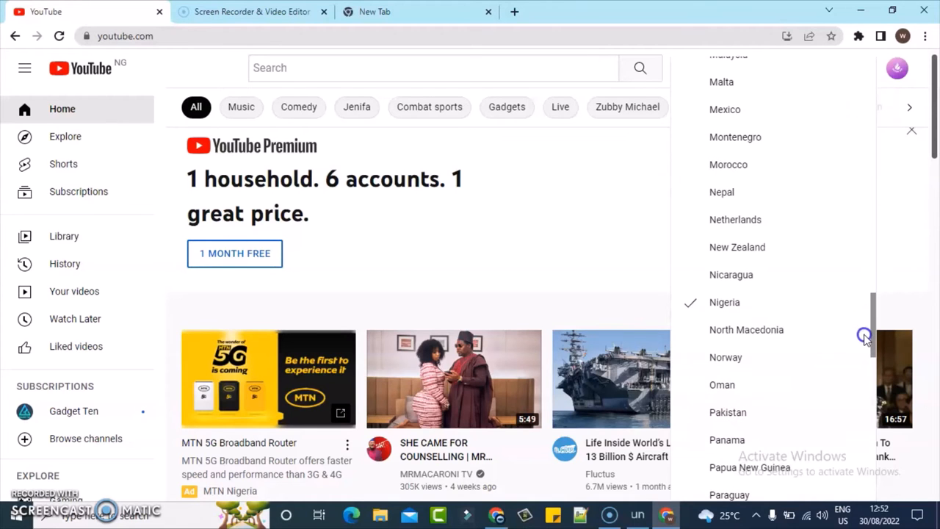
{"action": "scroll", "scroll_direction": "down", "scroll_amount": 3}
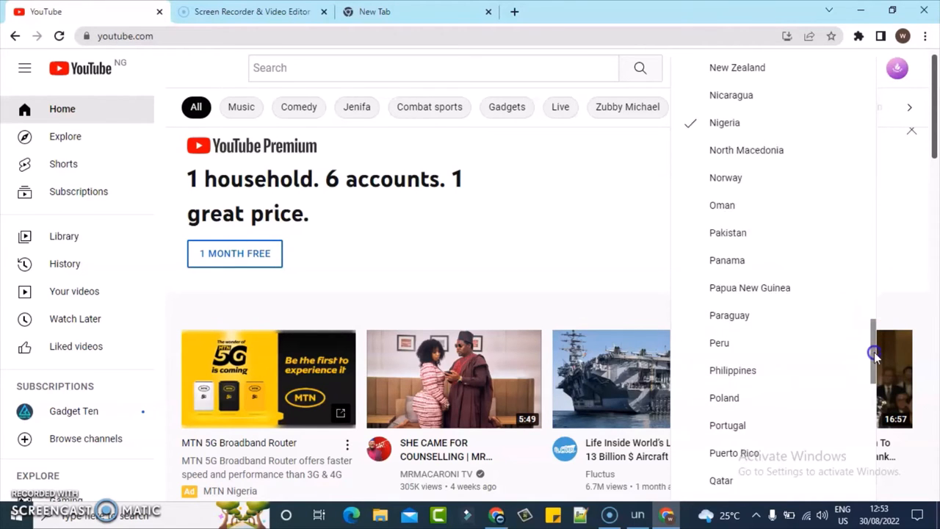
{"action": "scroll", "scroll_direction": "down", "scroll_amount": 3}
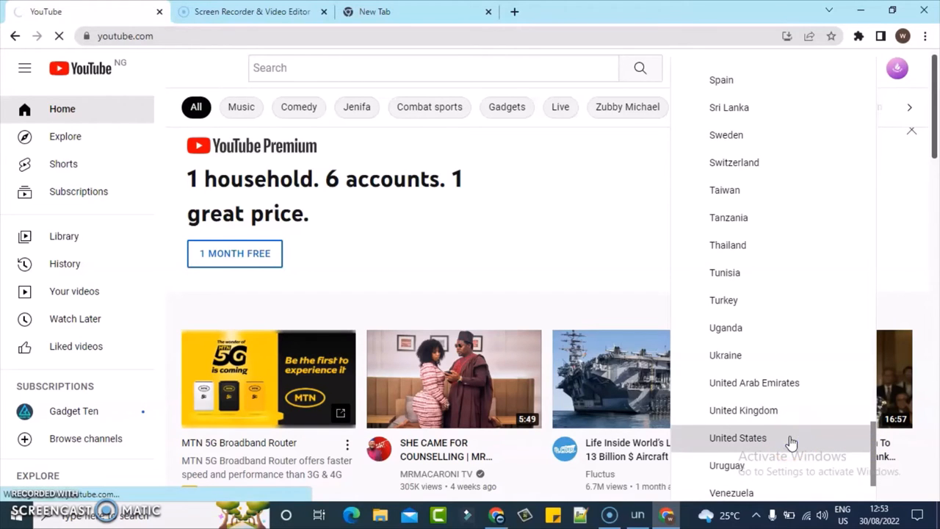
{"action": "left_click", "coordinate": [737, 437]}
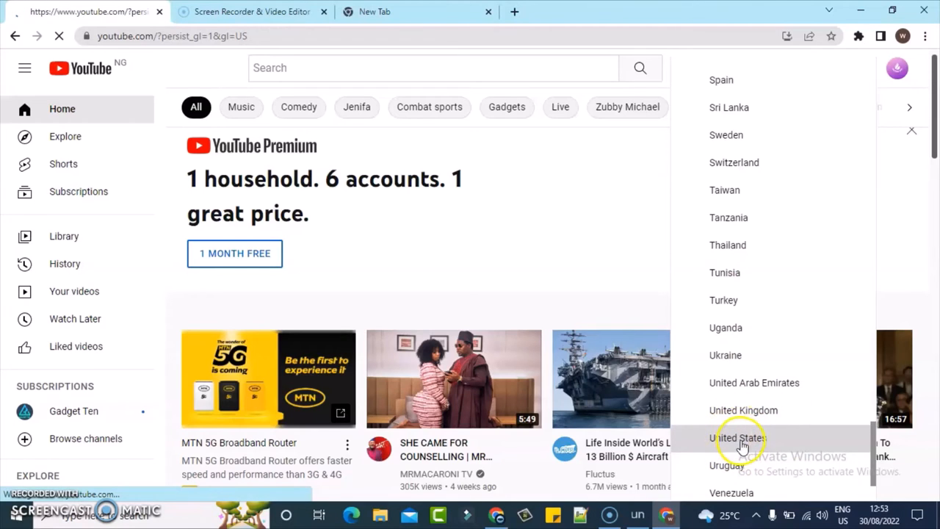
{"action": "left_click", "coordinate": [735, 438]}
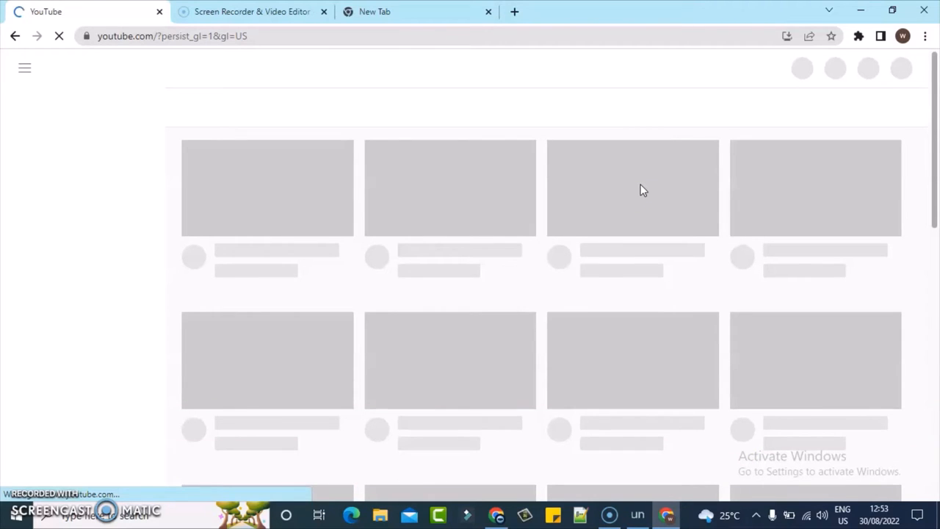
{"action": "mouse_move", "coordinate": [167, 373]}
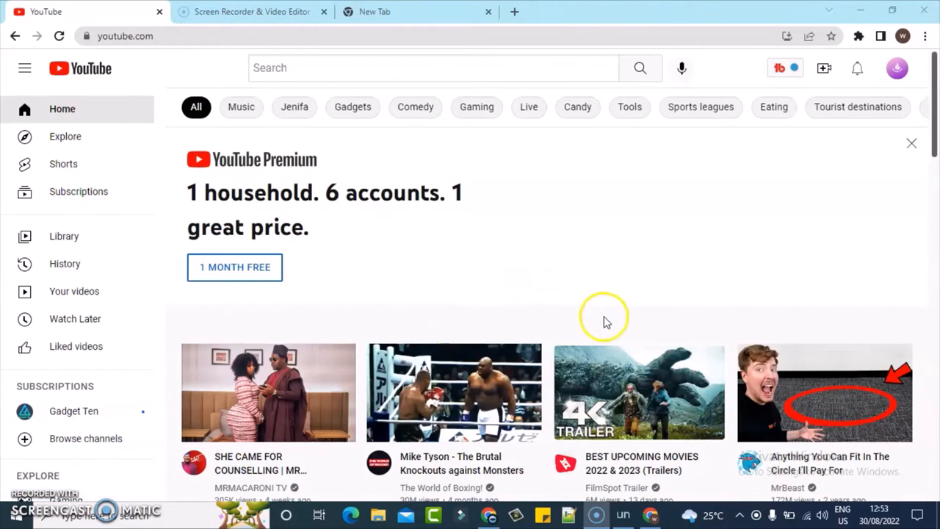
{"action": "scroll", "scroll_direction": "down", "scroll_amount": 3}
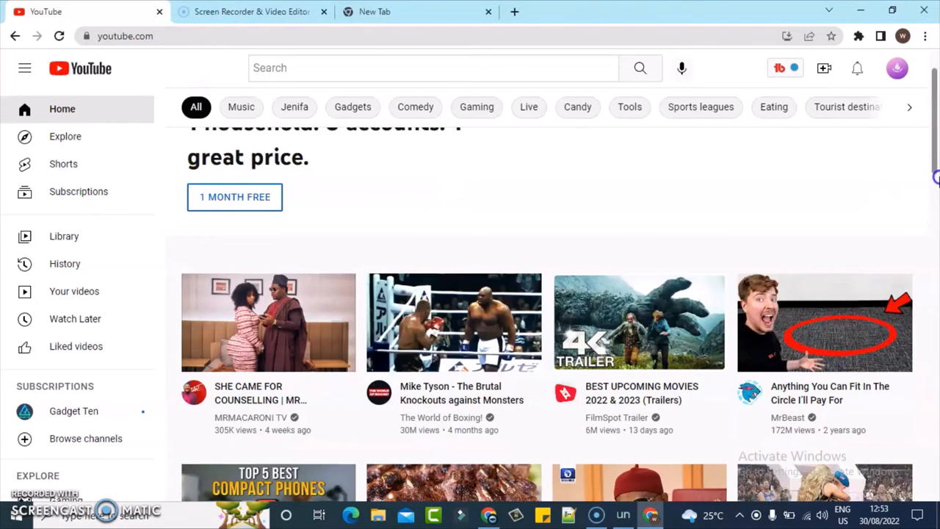
{"action": "scroll", "scroll_direction": "down", "scroll_amount": 3}
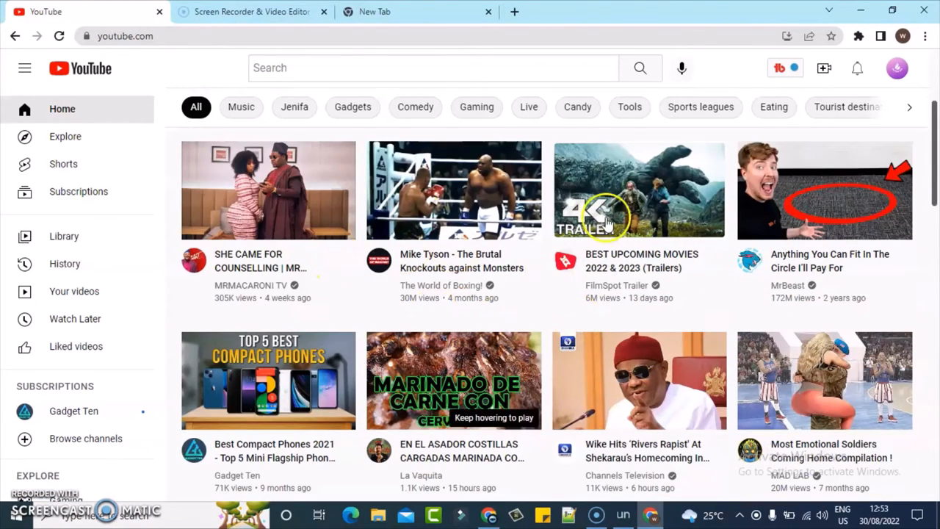
{"action": "mouse_move", "coordinate": [440, 267]}
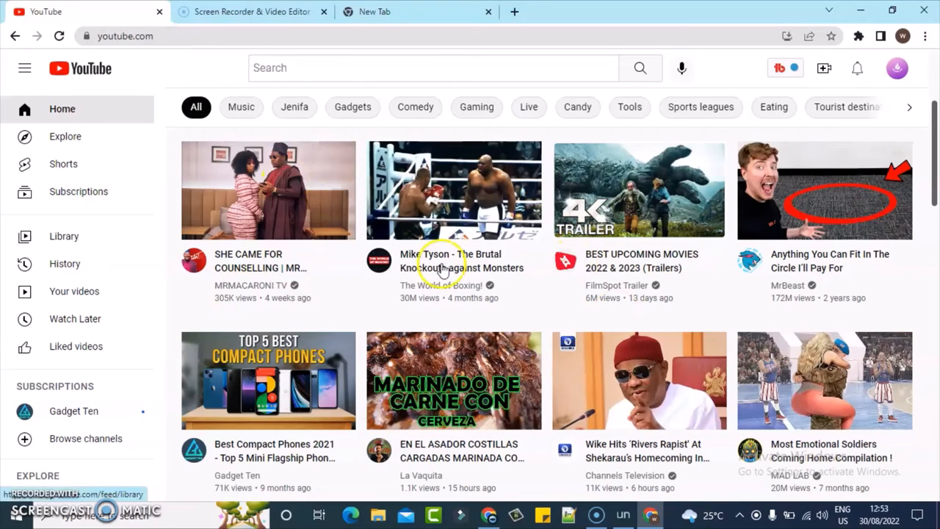
{"action": "mouse_move", "coordinate": [391, 185]}
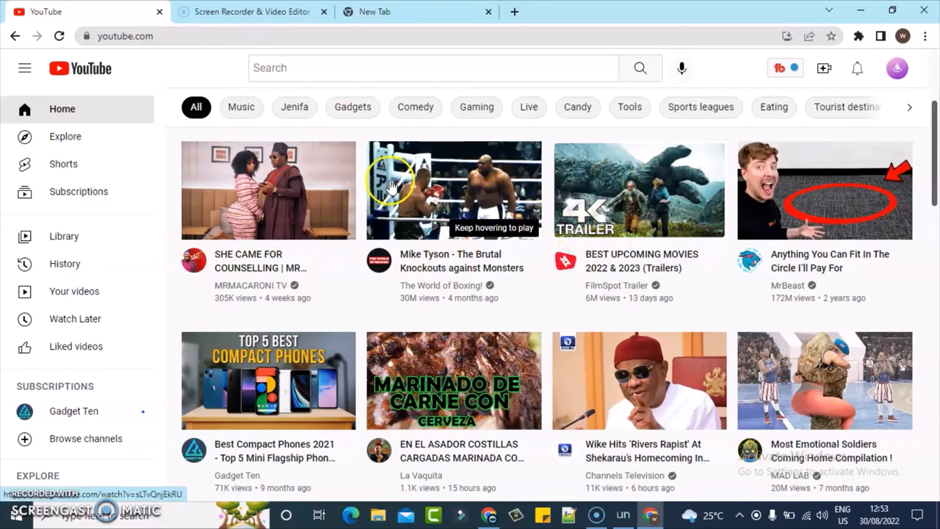
{"action": "mouse_move", "coordinate": [352, 248]}
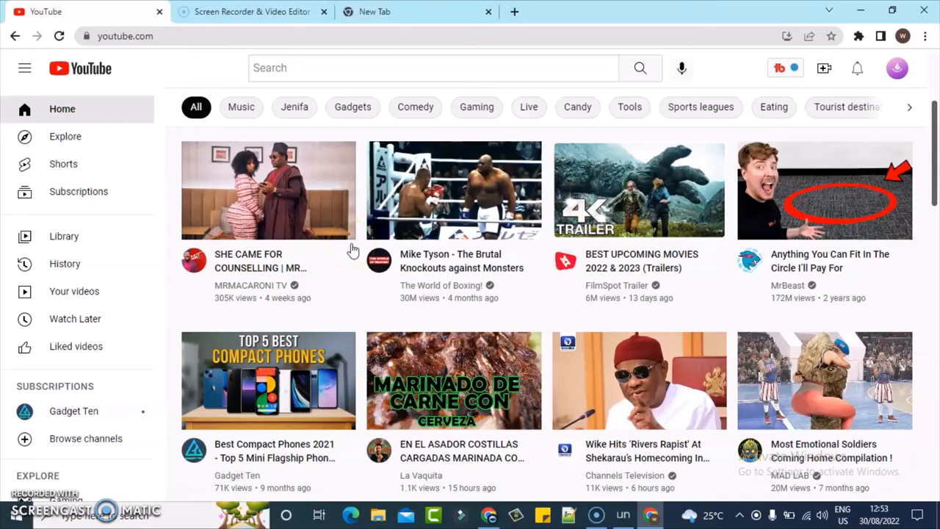
{"action": "mouse_move", "coordinate": [278, 273]}
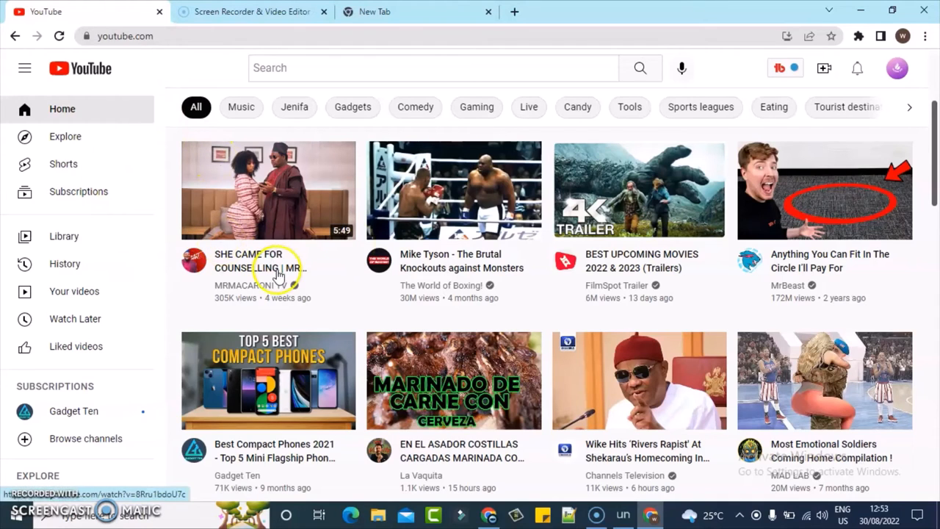
{"action": "mouse_move", "coordinate": [170, 237]}
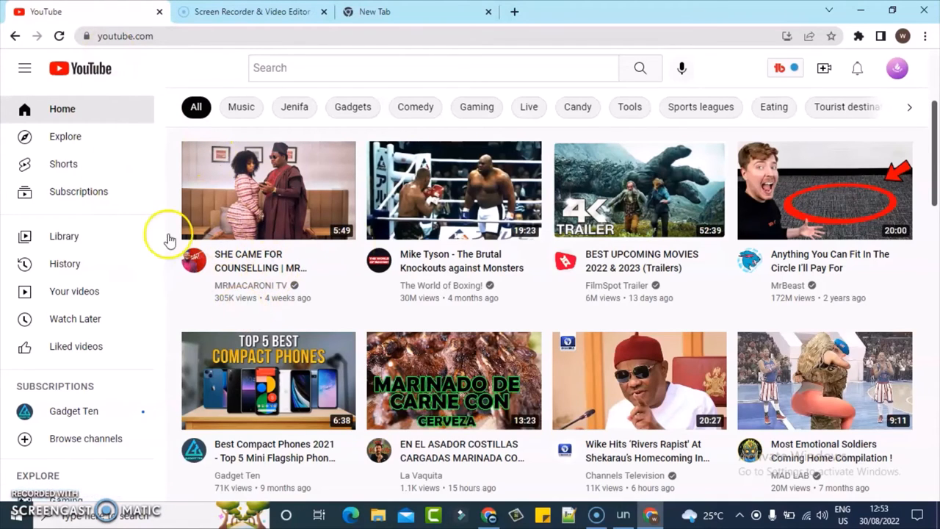
- Reach the US-region Trending feed from the Explore page
{"action": "left_click", "coordinate": [64, 135]}
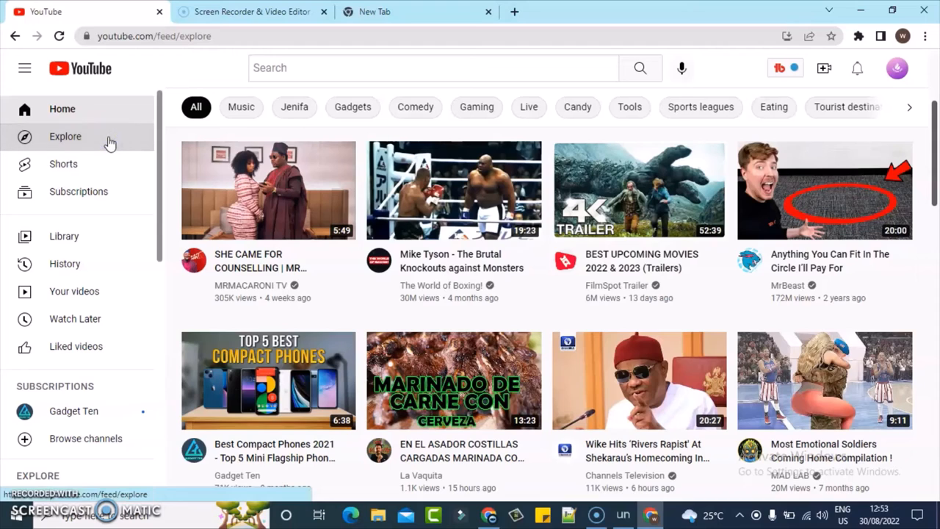
{"action": "left_click", "coordinate": [64, 135]}
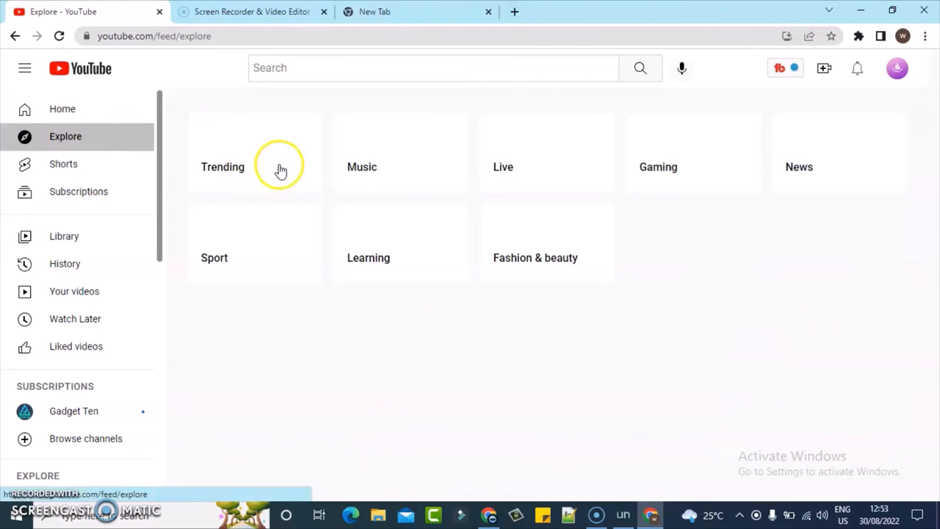
{"action": "mouse_move", "coordinate": [420, 147]}
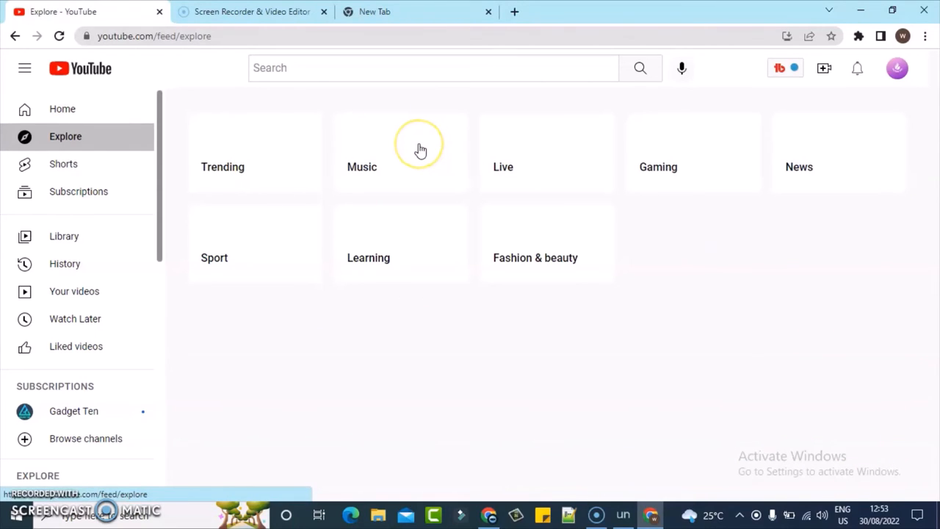
{"action": "mouse_move", "coordinate": [306, 147]}
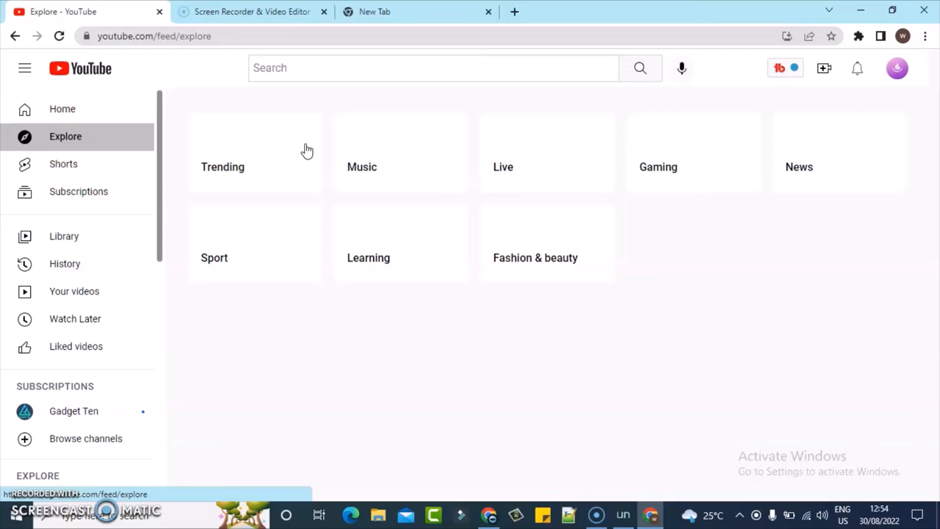
{"action": "left_click", "coordinate": [253, 165]}
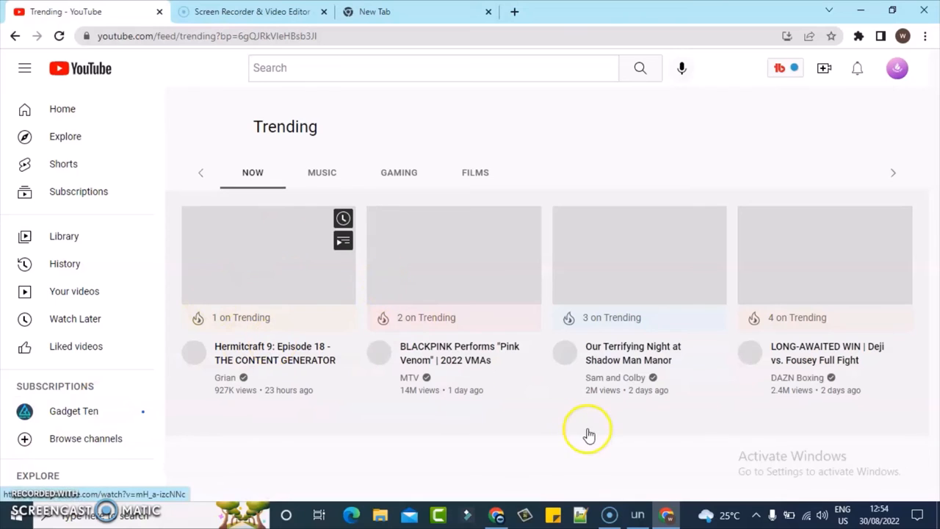
{"action": "mouse_move", "coordinate": [615, 353]}
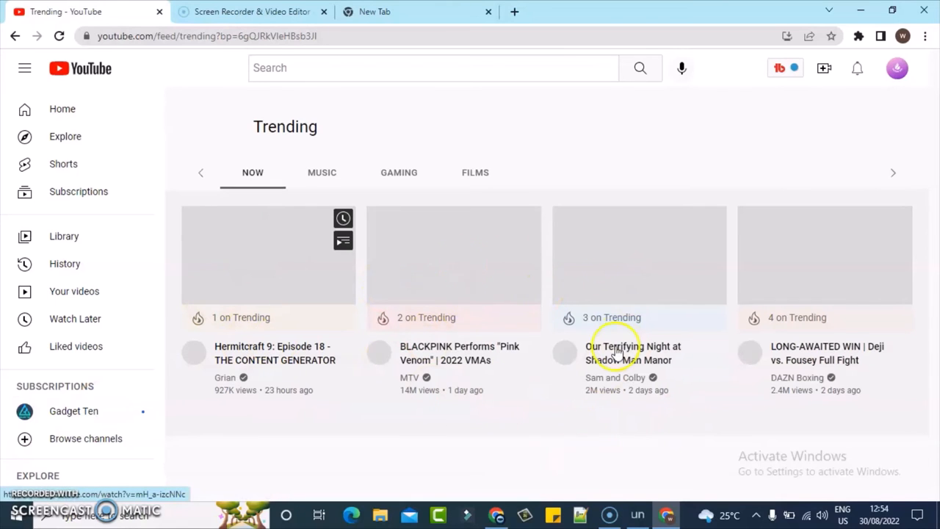
{"action": "mouse_move", "coordinate": [534, 453]}
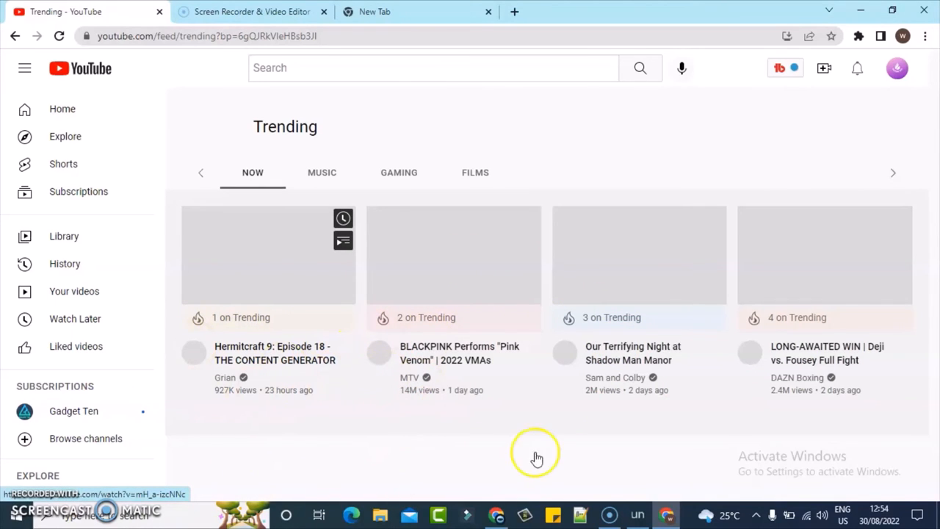
{"action": "mouse_move", "coordinate": [664, 350]}
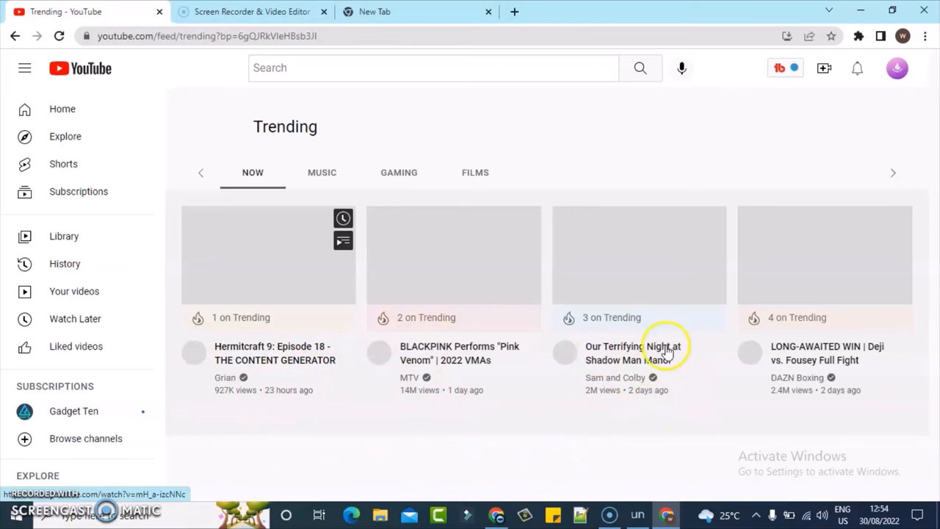
{"action": "mouse_move", "coordinate": [370, 329]}
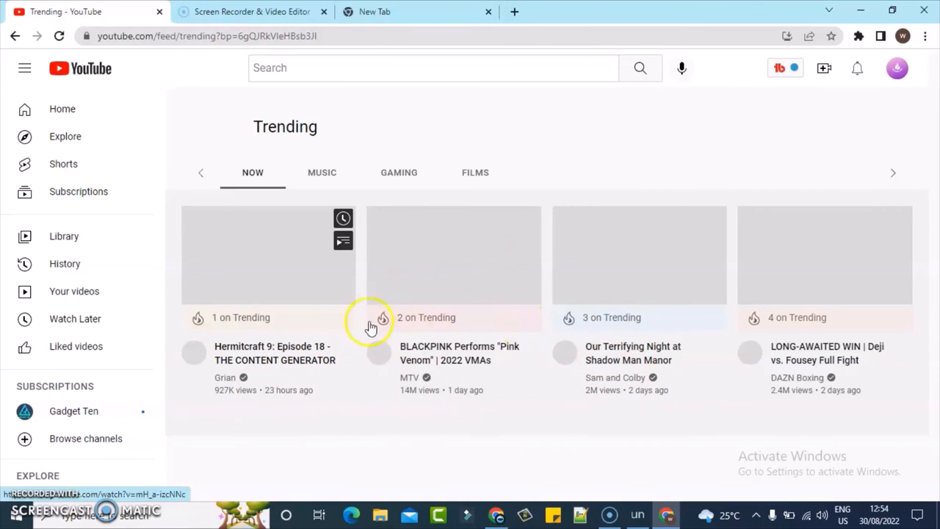
{"action": "mouse_move", "coordinate": [331, 364]}
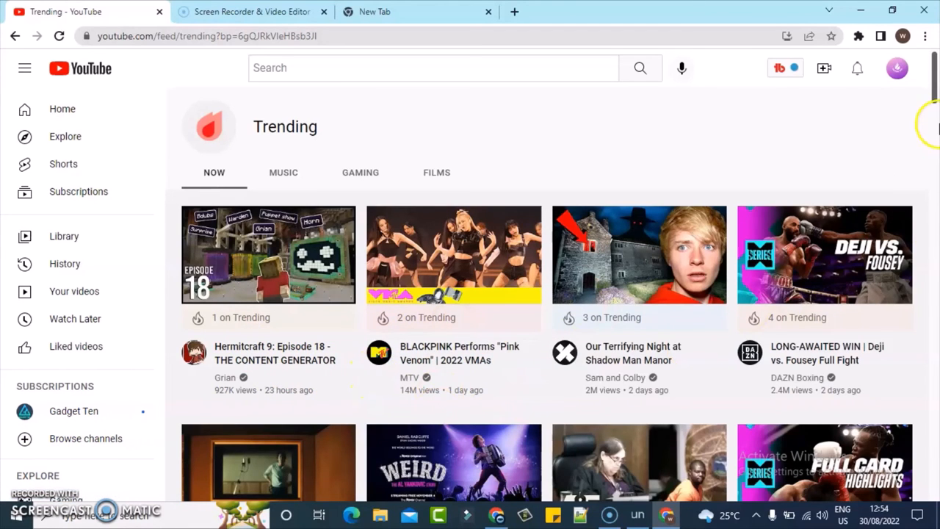
{"action": "scroll", "scroll_direction": "down", "scroll_amount": 3}
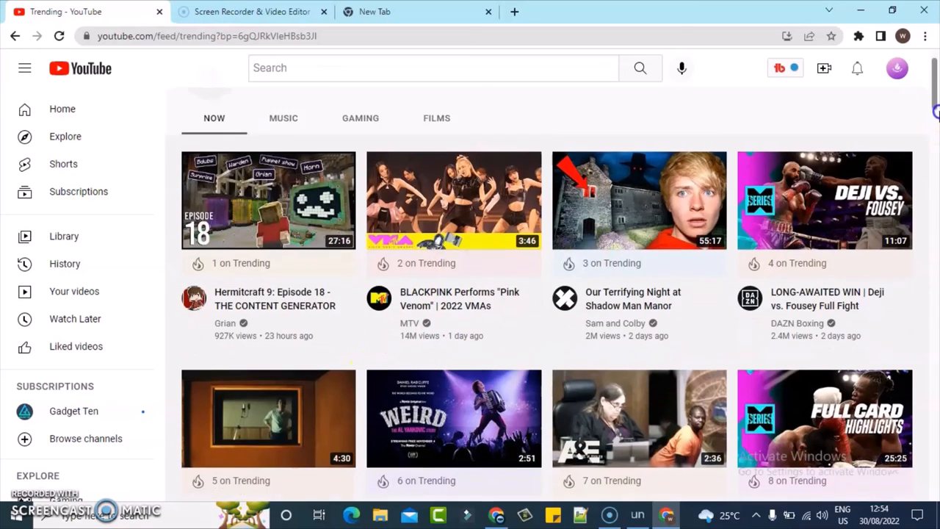
{"action": "scroll", "scroll_direction": "down", "scroll_amount": 3}
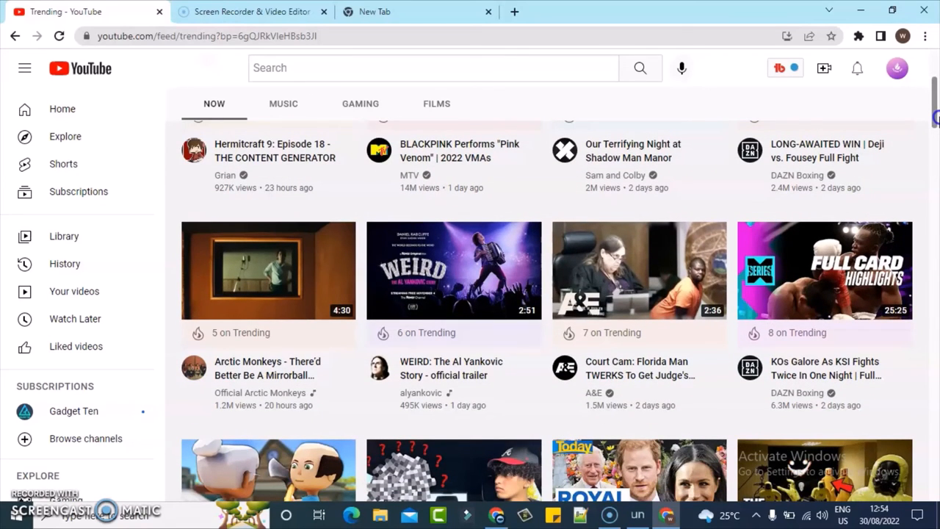
{"action": "scroll", "scroll_direction": "down", "scroll_amount": 3}
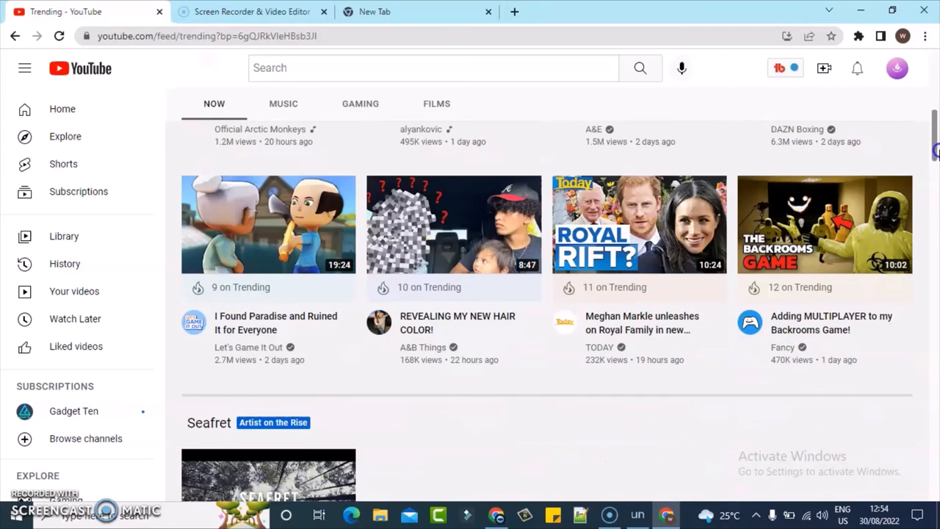
{"action": "scroll", "scroll_direction": "down", "scroll_amount": 3}
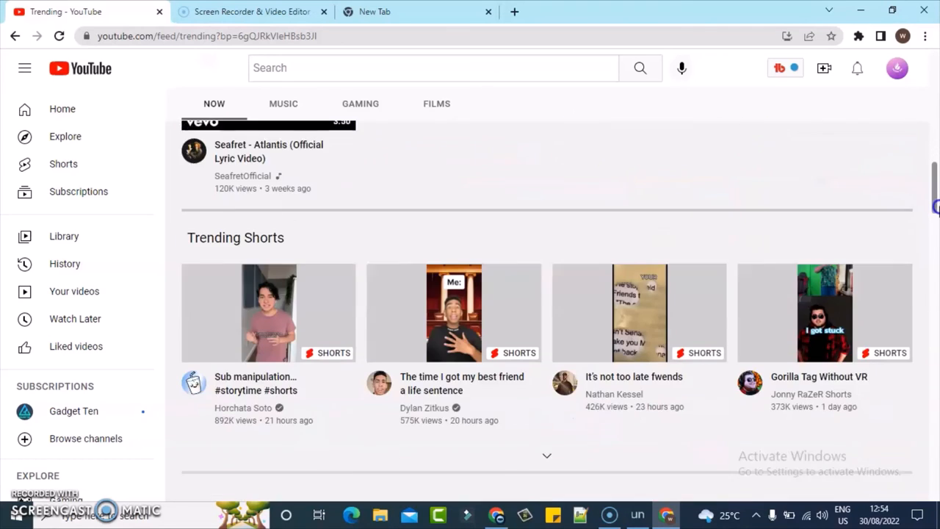
{"action": "scroll", "scroll_direction": "down", "scroll_amount": 3}
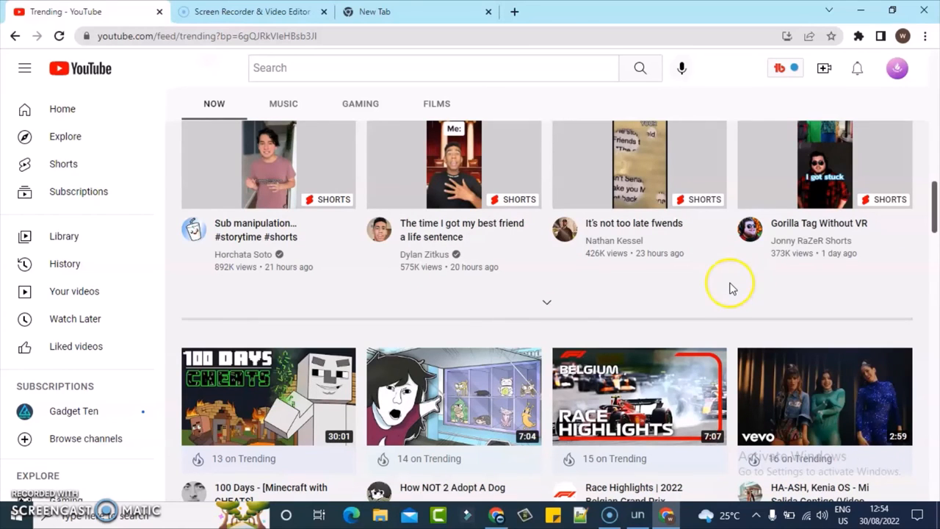
{"action": "mouse_move", "coordinate": [576, 317]}
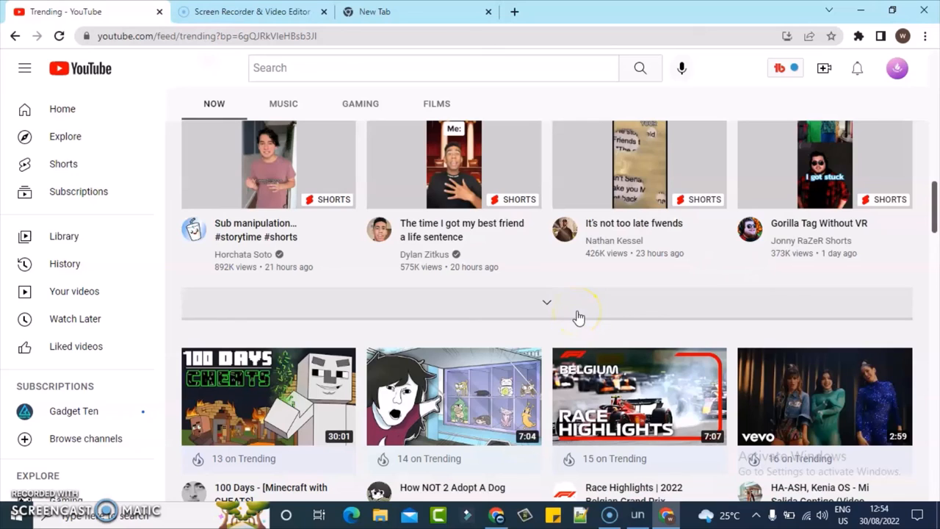
{"action": "mouse_move", "coordinate": [438, 364]}
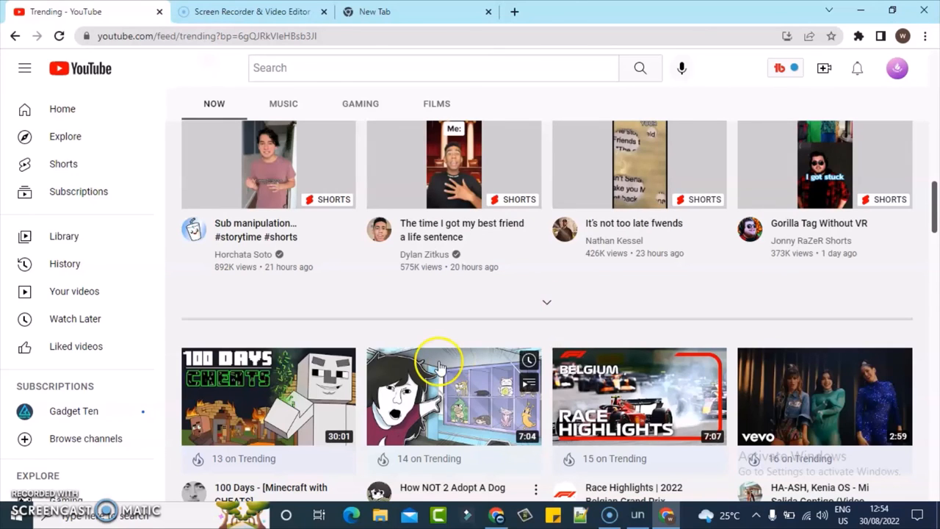